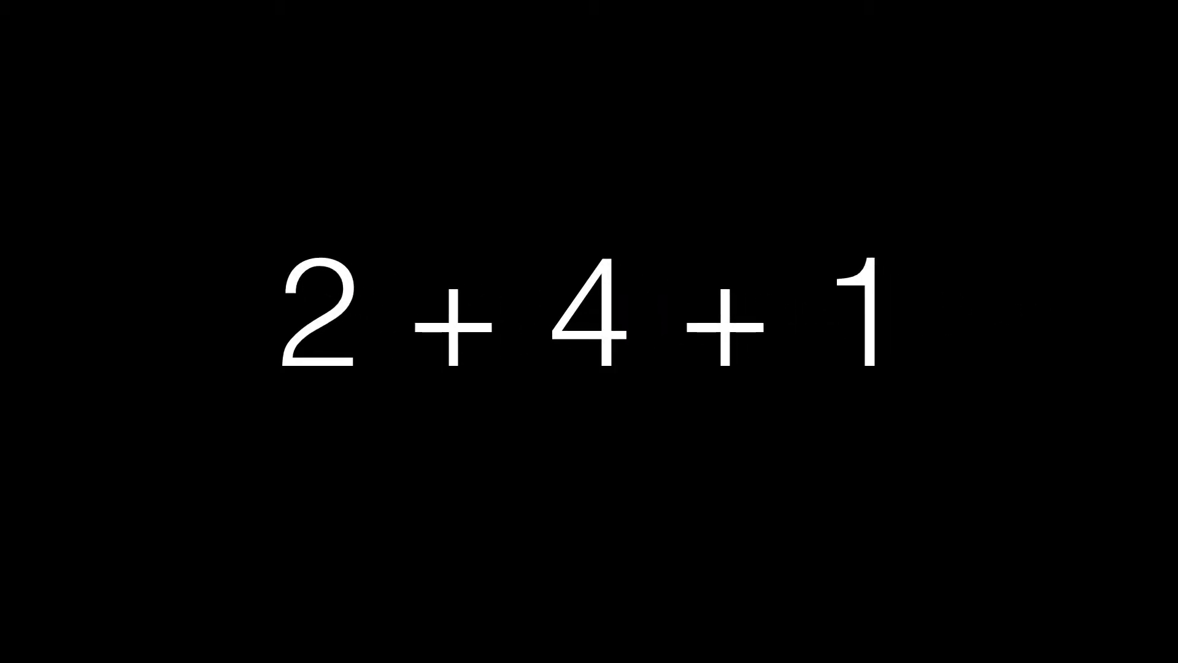
type("(")
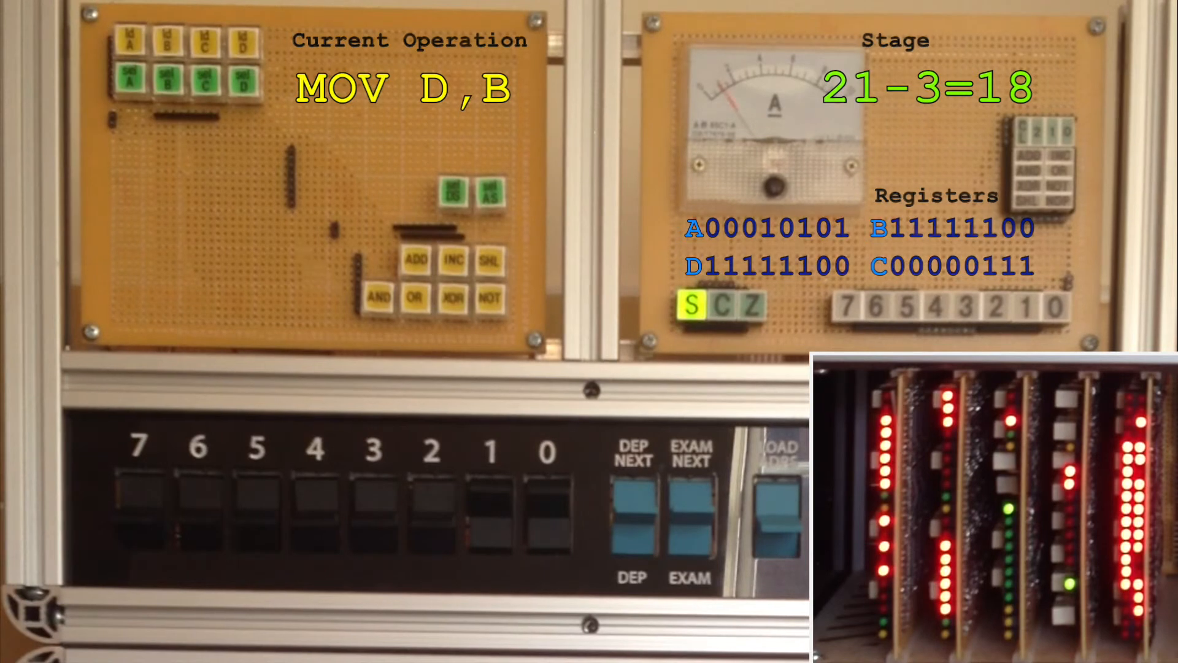
left_click(454, 261)
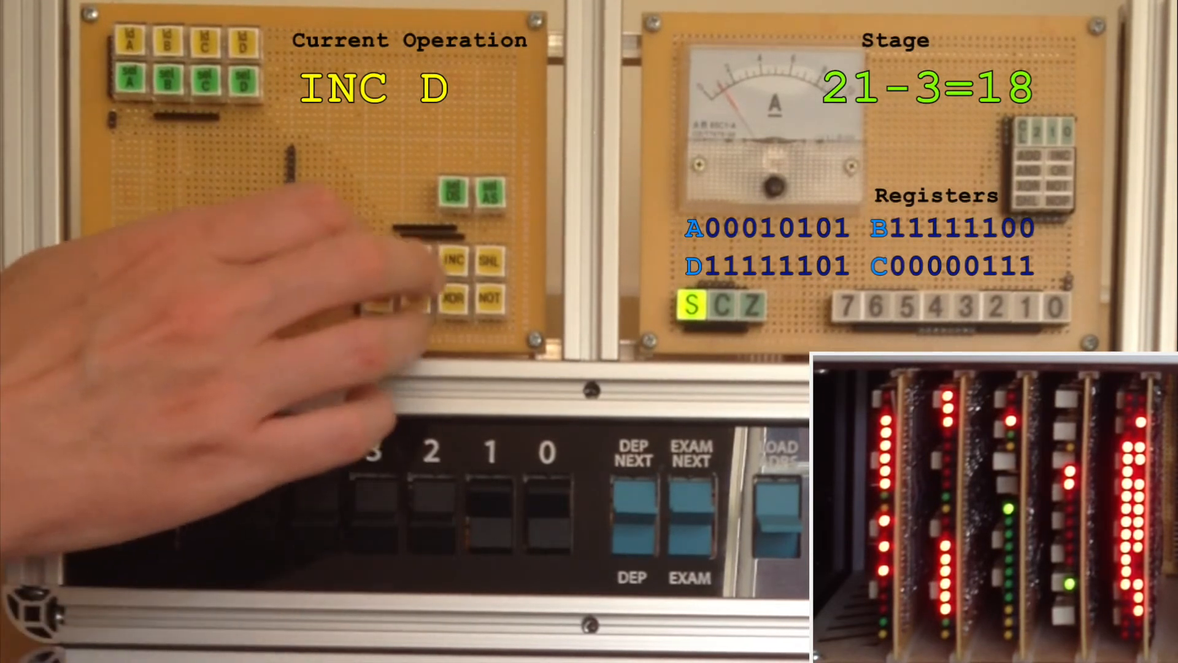